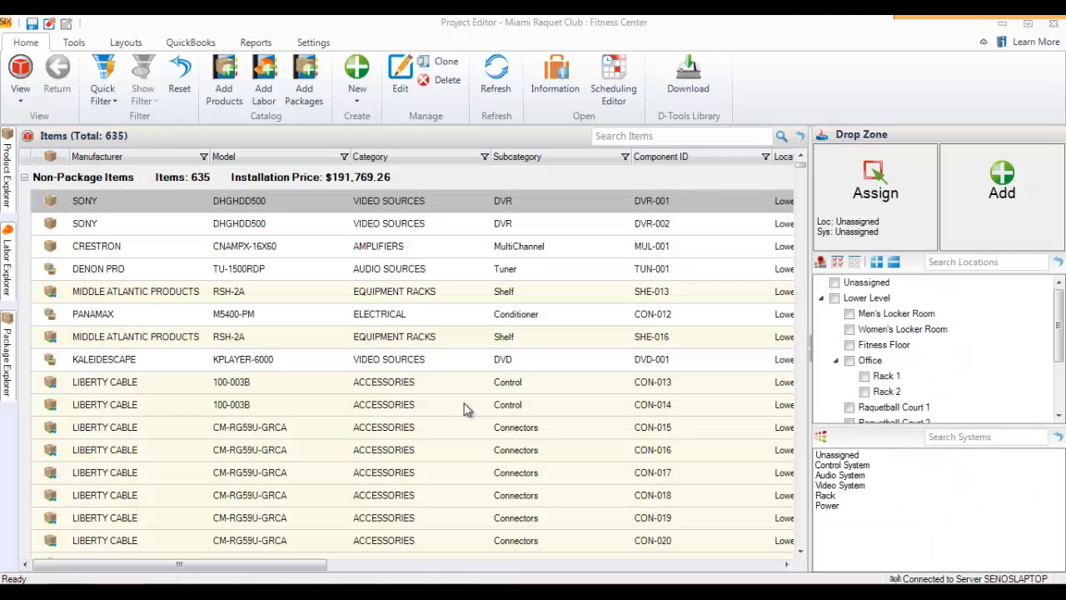
pyautogui.moveTo(468, 386)
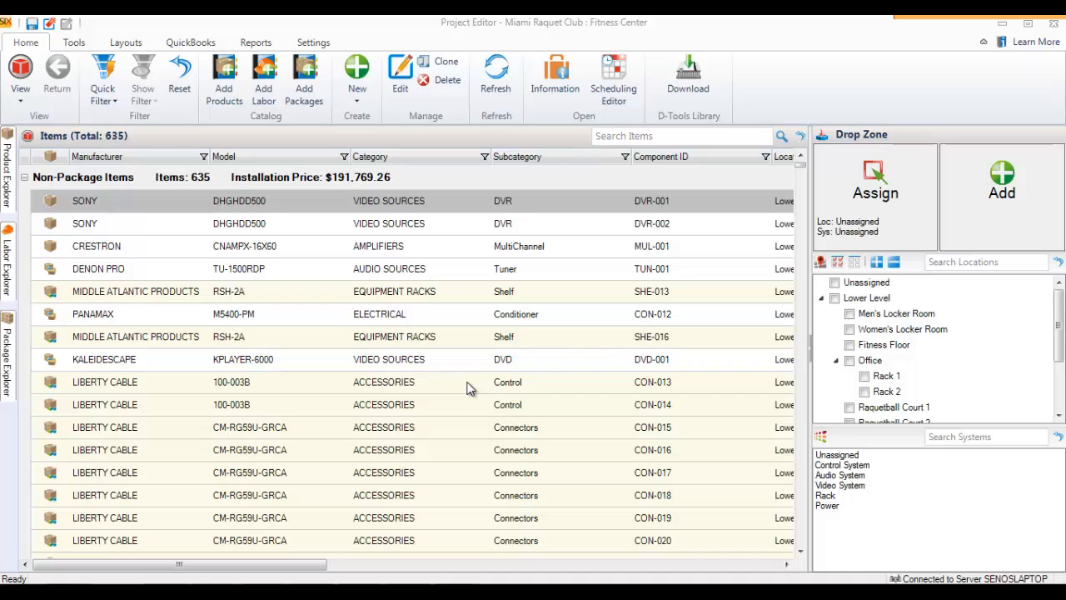
pyautogui.moveTo(493, 368)
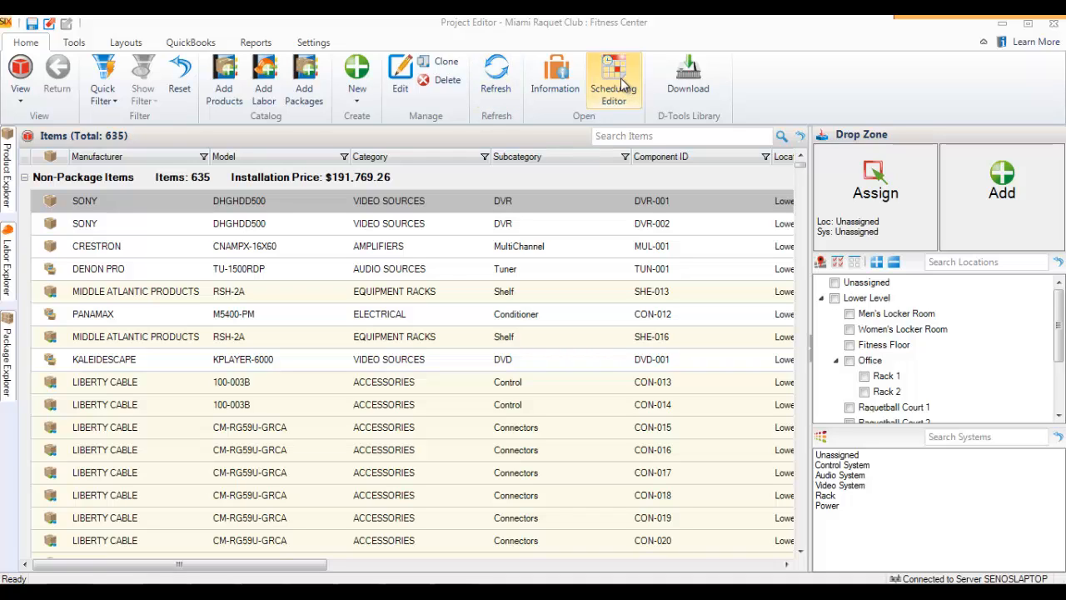
# - Bring up the Project Scheduling Editor showing the locker room wiring tasks
pyautogui.click(613, 80)
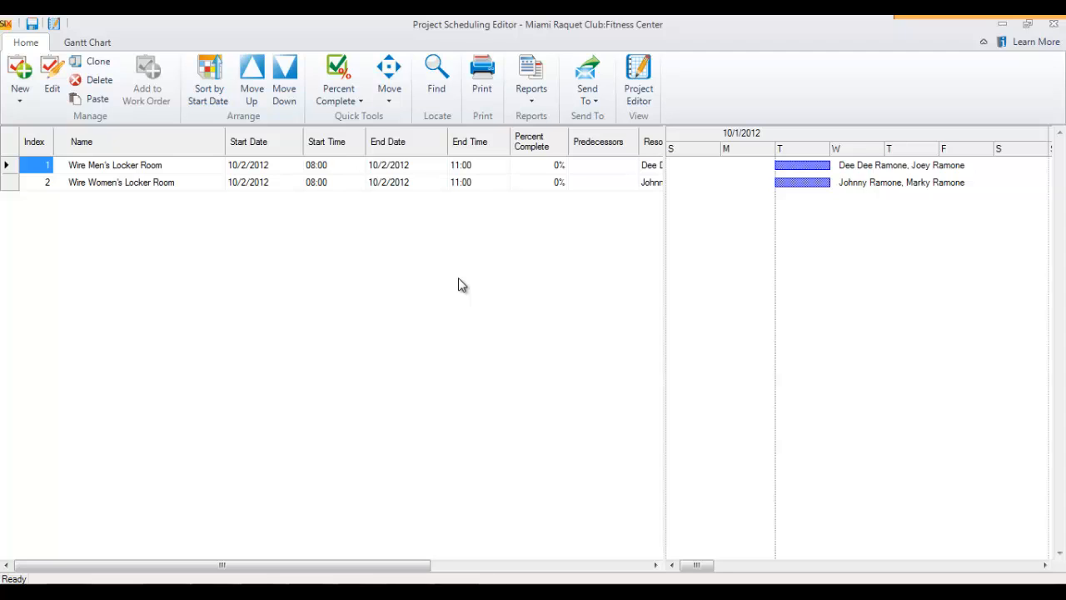
pyautogui.moveTo(195, 157)
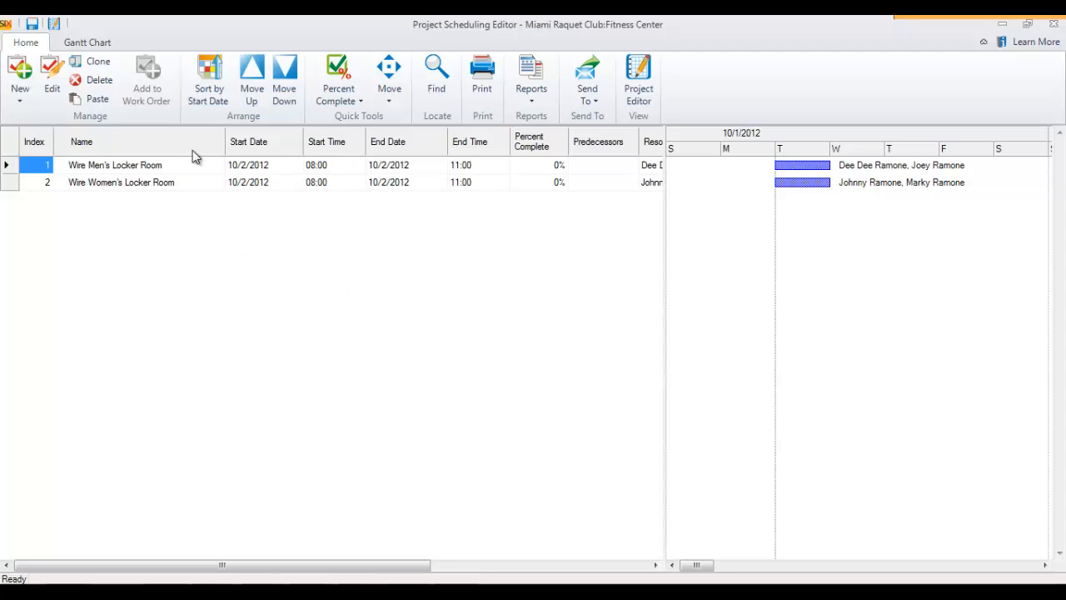
pyautogui.moveTo(77, 185)
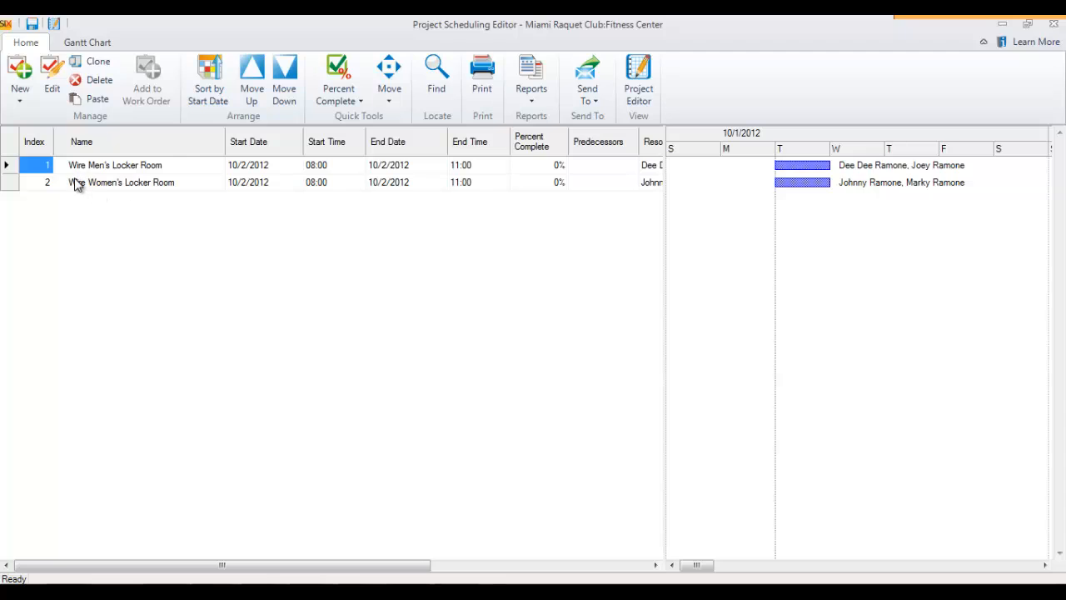
pyautogui.moveTo(76, 229)
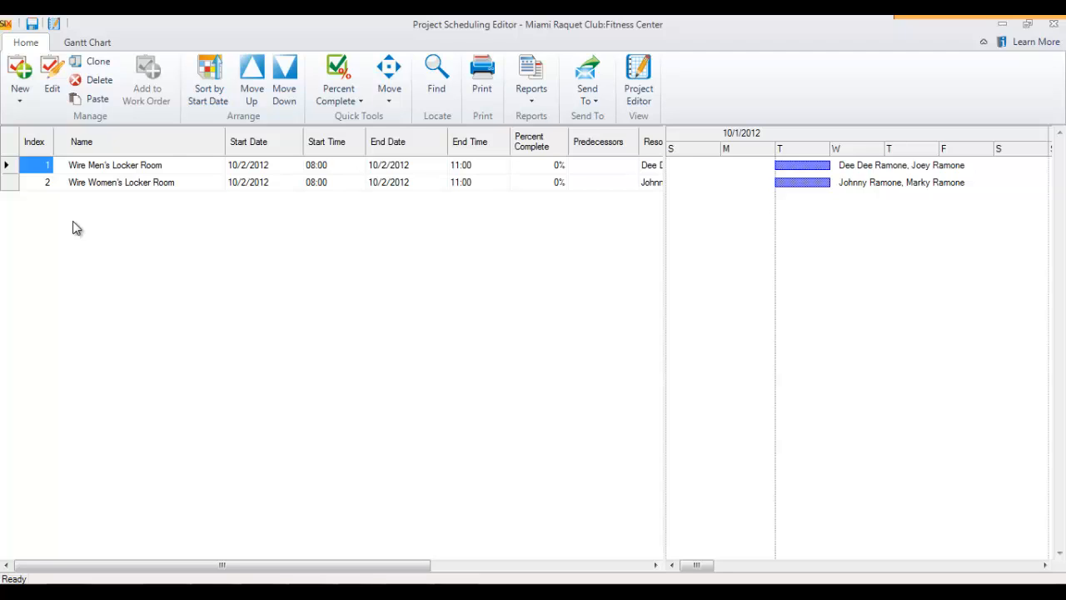
pyautogui.moveTo(103, 283)
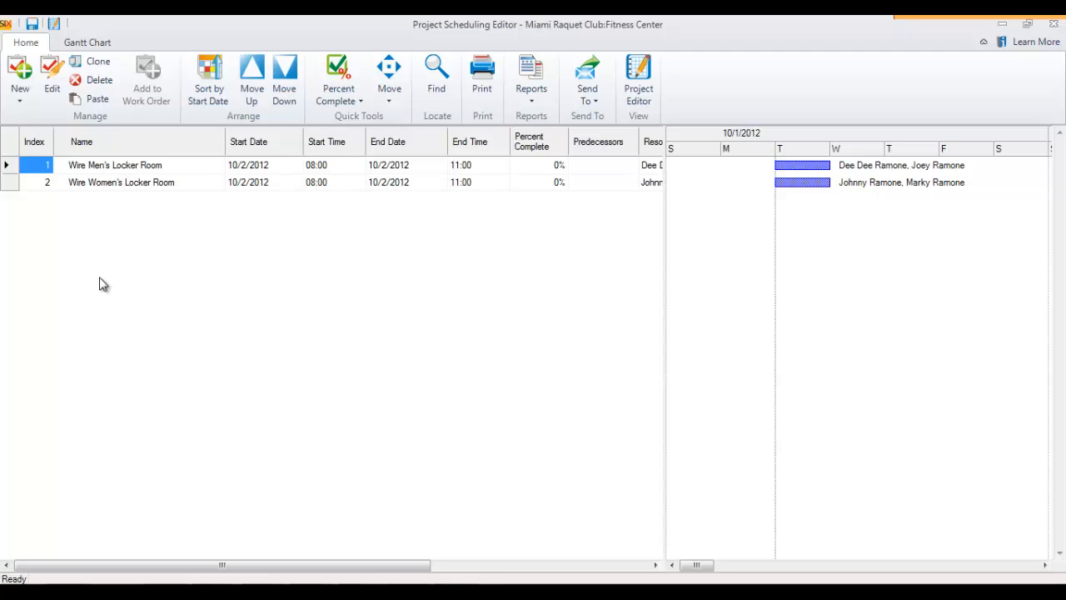
pyautogui.moveTo(106, 243)
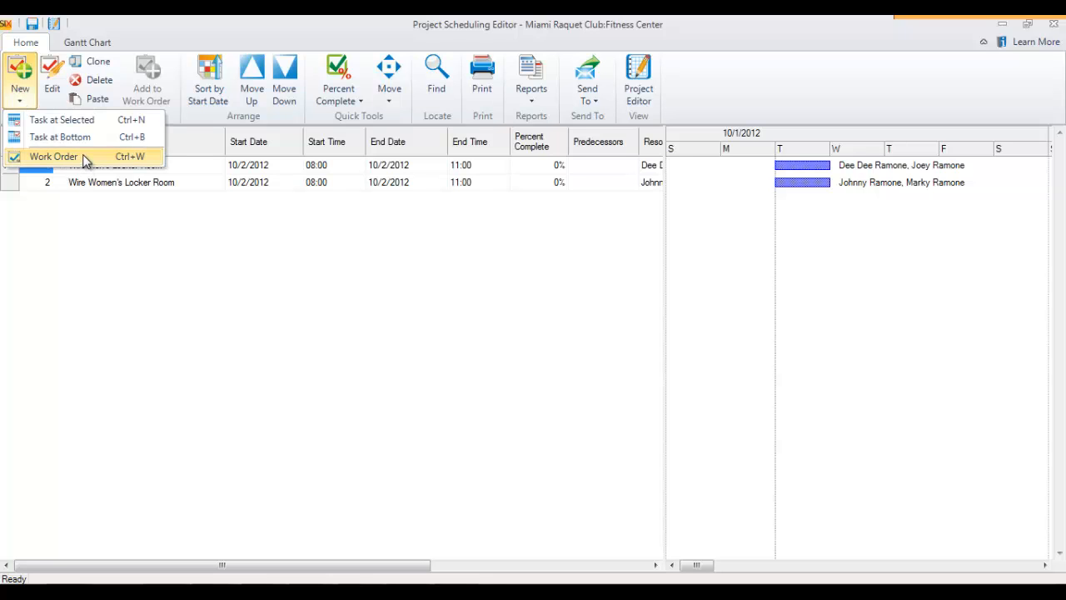
# - Create a new work order in the schedule and rename it 'Rough-In'
pyautogui.click(54, 157)
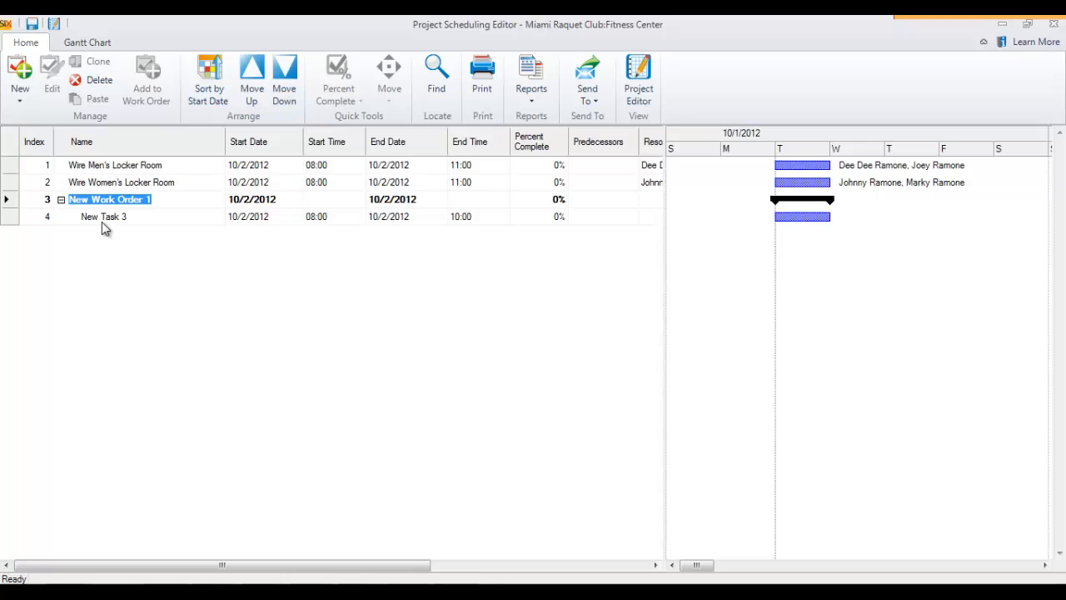
pyautogui.moveTo(99, 223)
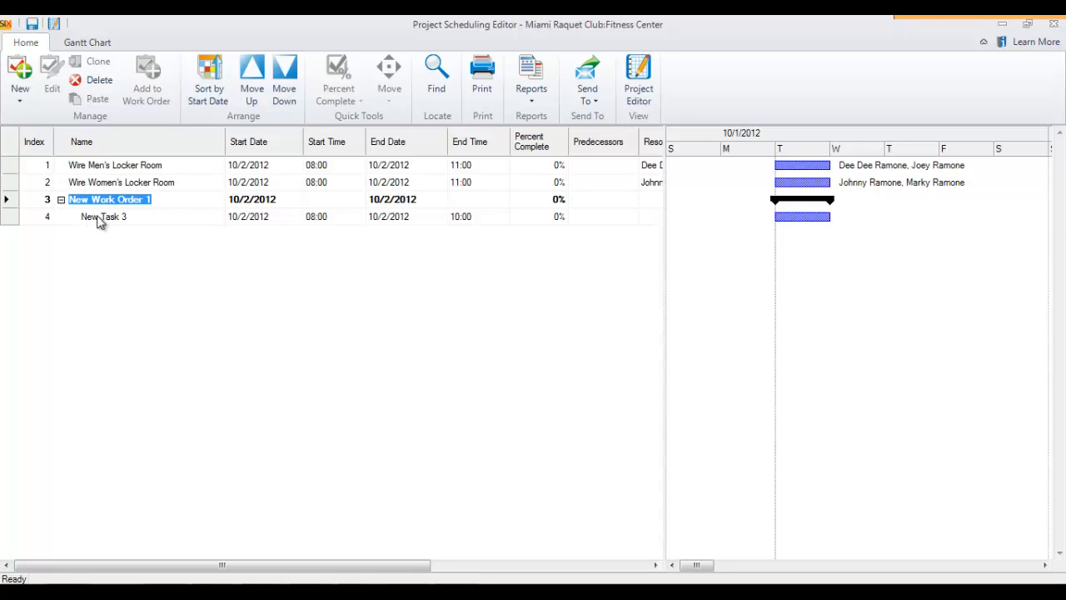
pyautogui.moveTo(160, 233)
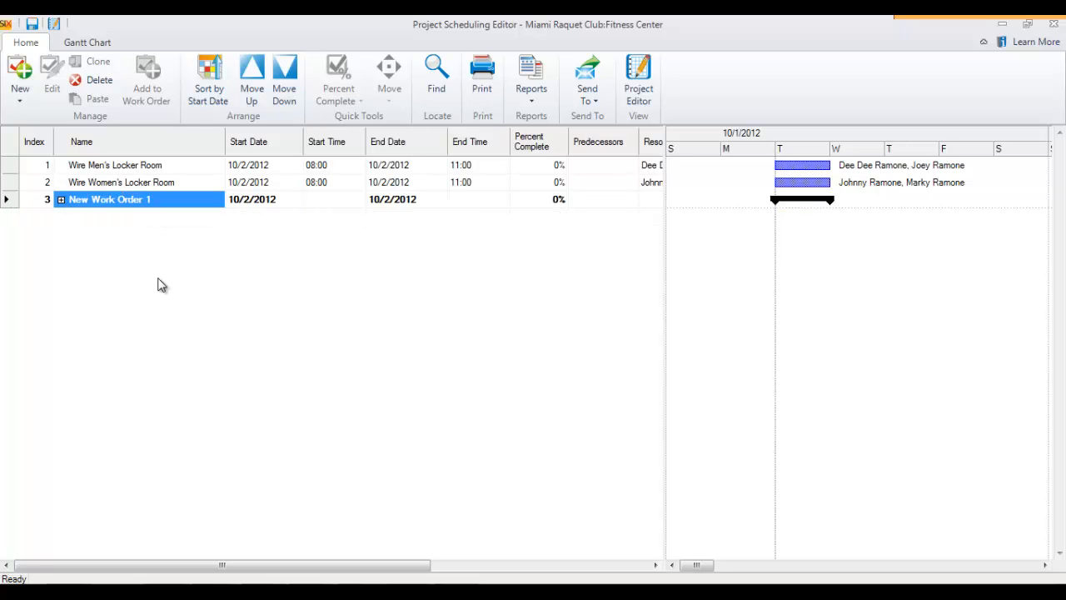
pyautogui.click(20, 80)
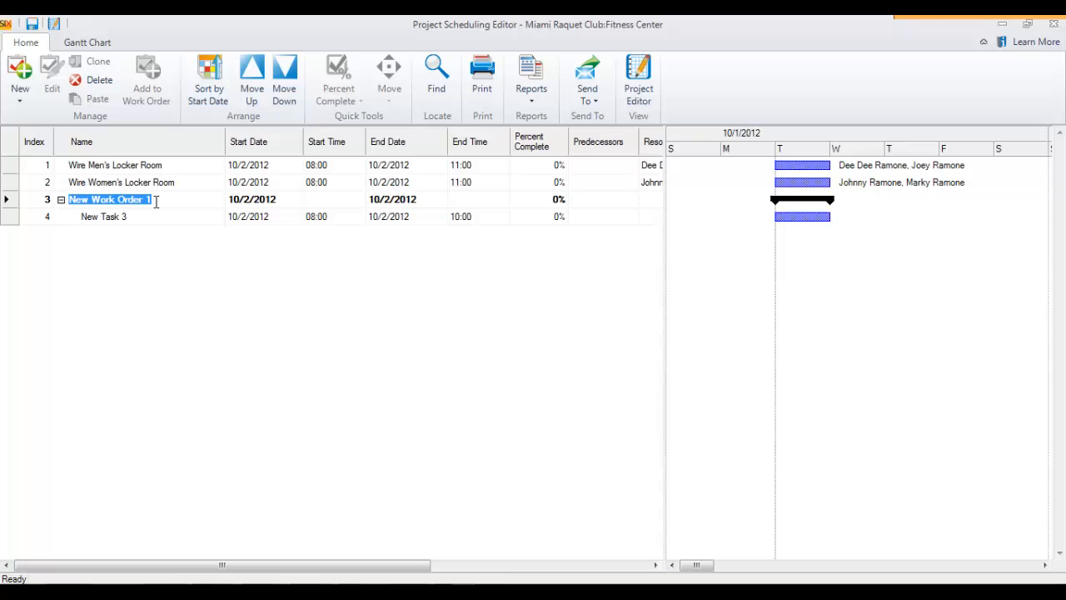
pyautogui.write('Ro')
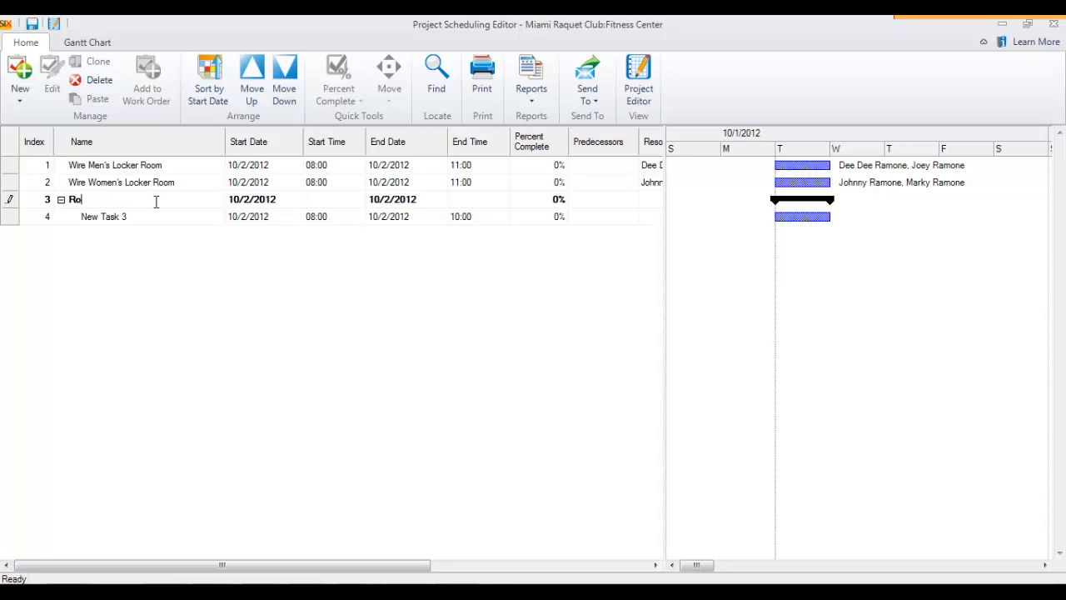
pyautogui.write('ugh-In')
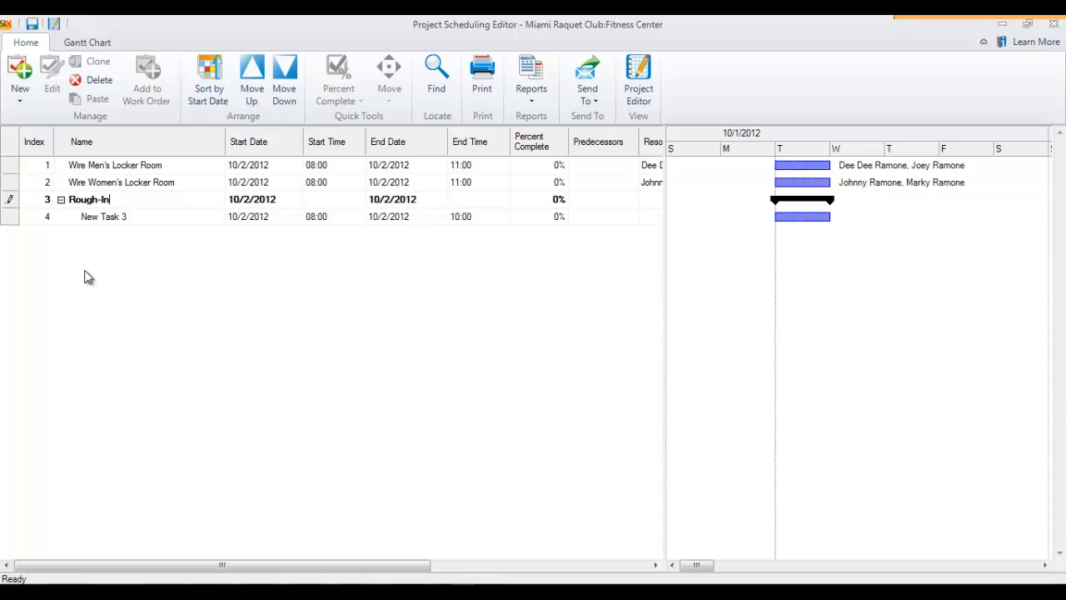
pyautogui.moveTo(97, 345)
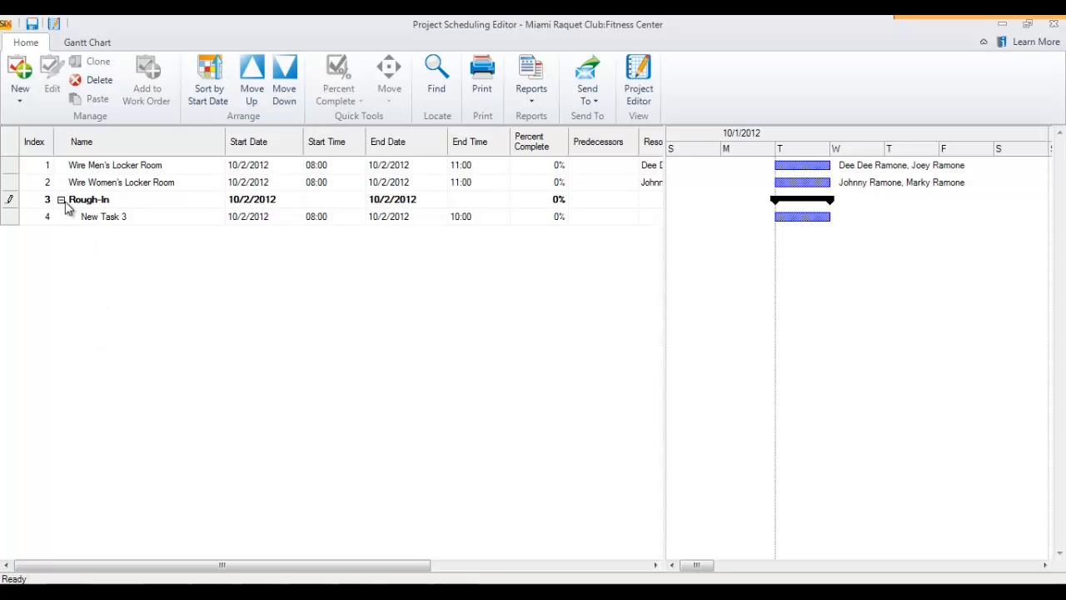
pyautogui.moveTo(15, 203)
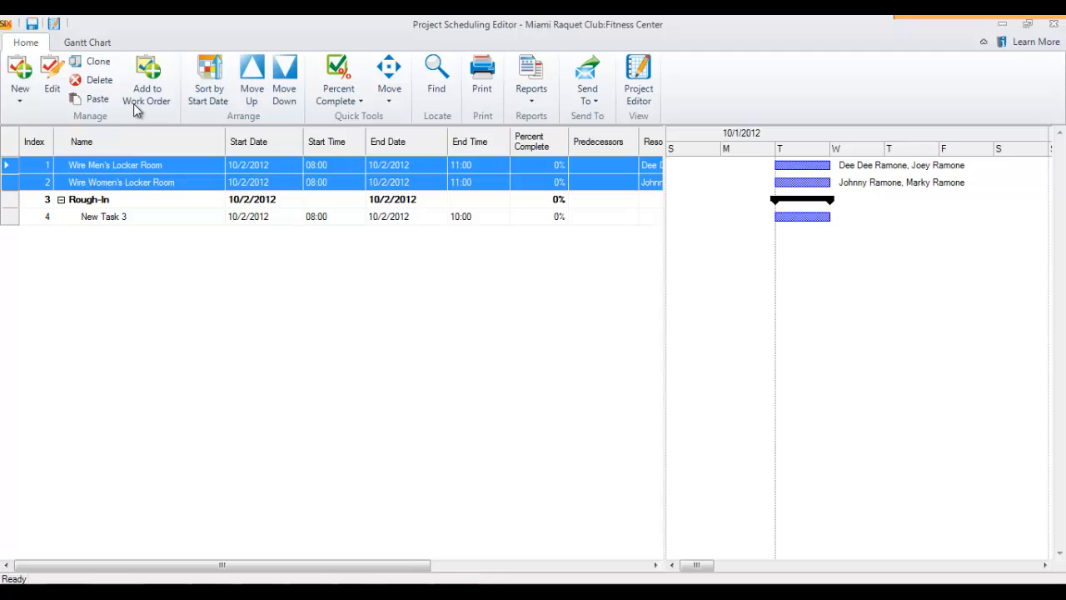
# - Assign both locker room tasks to Rough-In and delete placeholder New Task 3
pyautogui.click(146, 80)
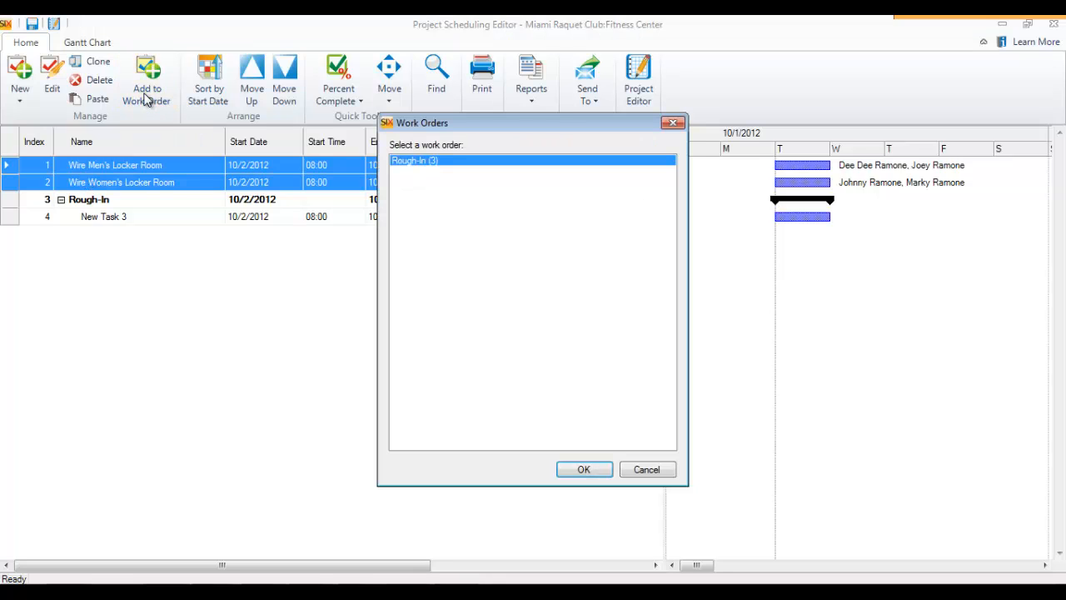
pyautogui.moveTo(425, 210)
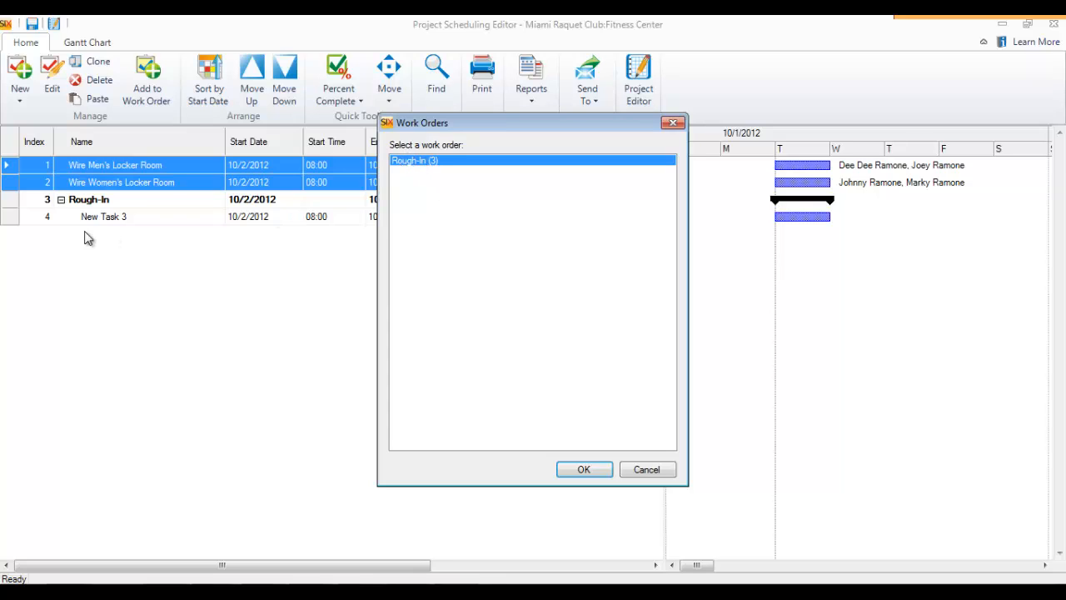
pyautogui.moveTo(433, 181)
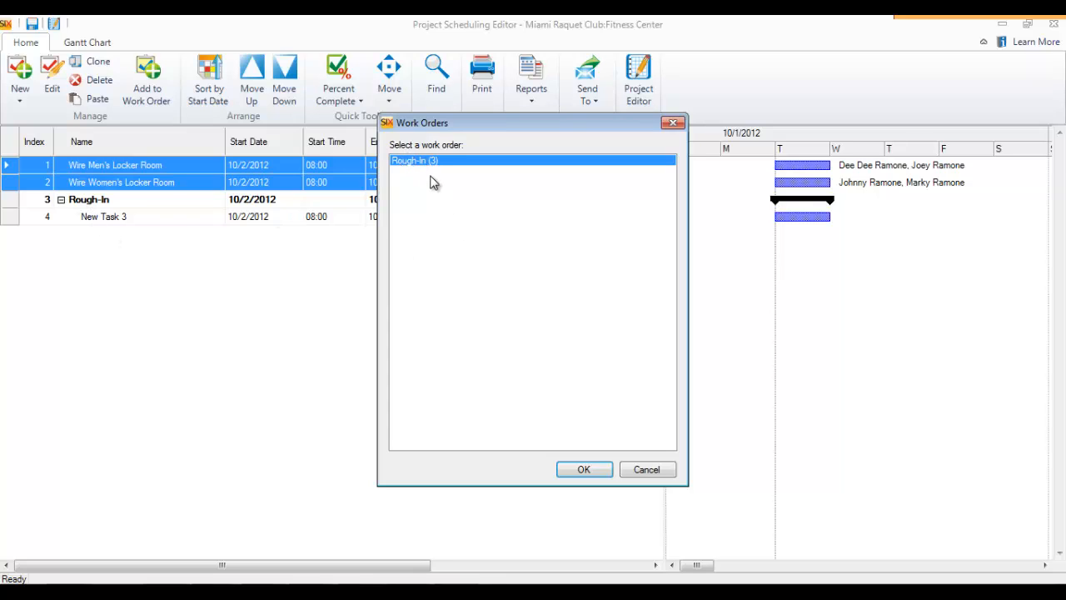
pyautogui.click(583, 469)
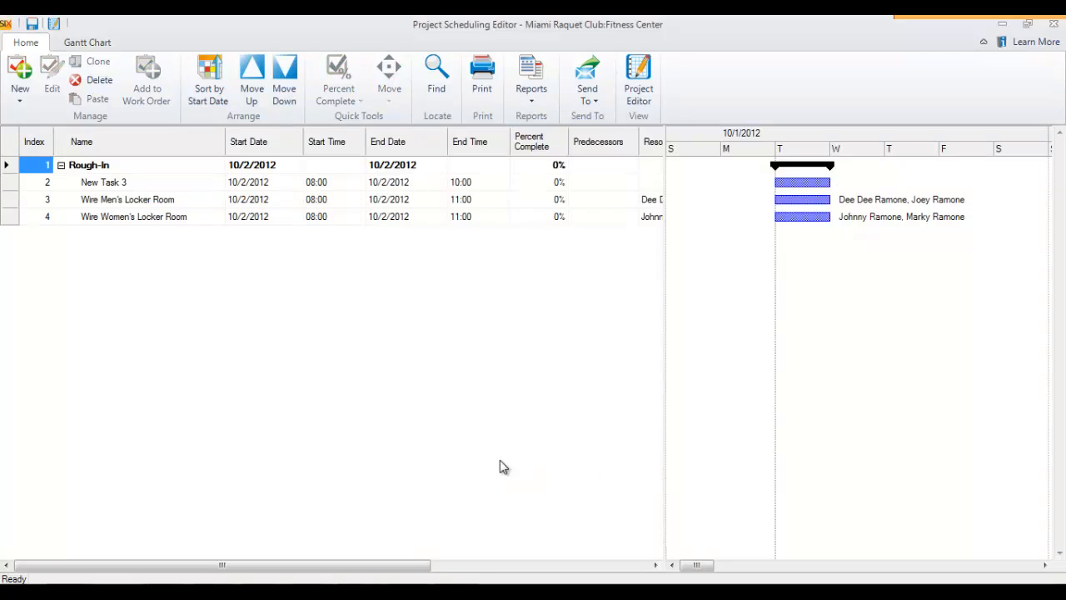
pyautogui.moveTo(134, 225)
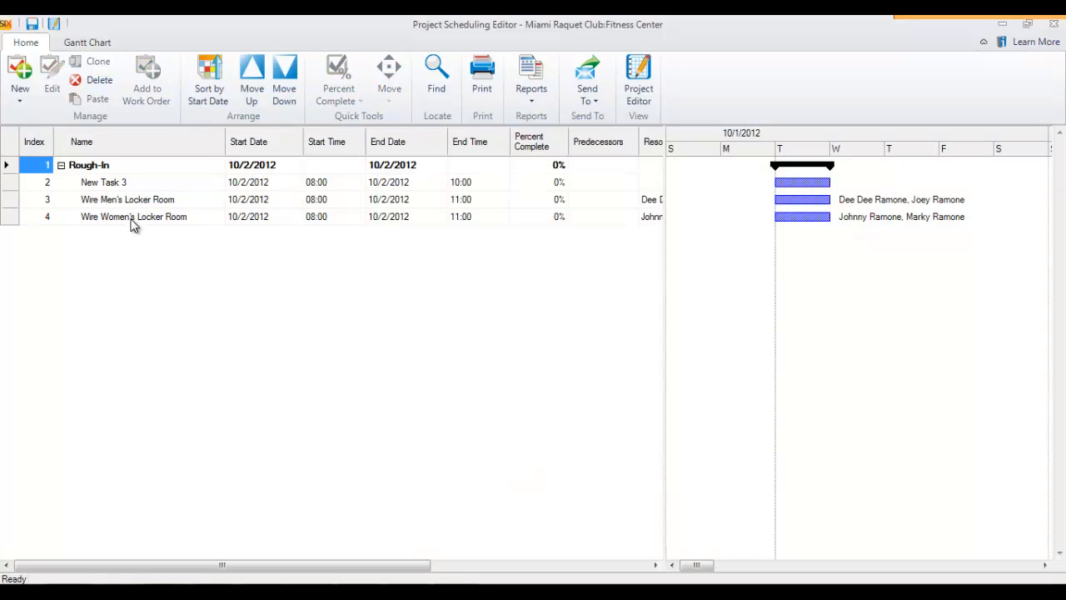
pyautogui.click(103, 181)
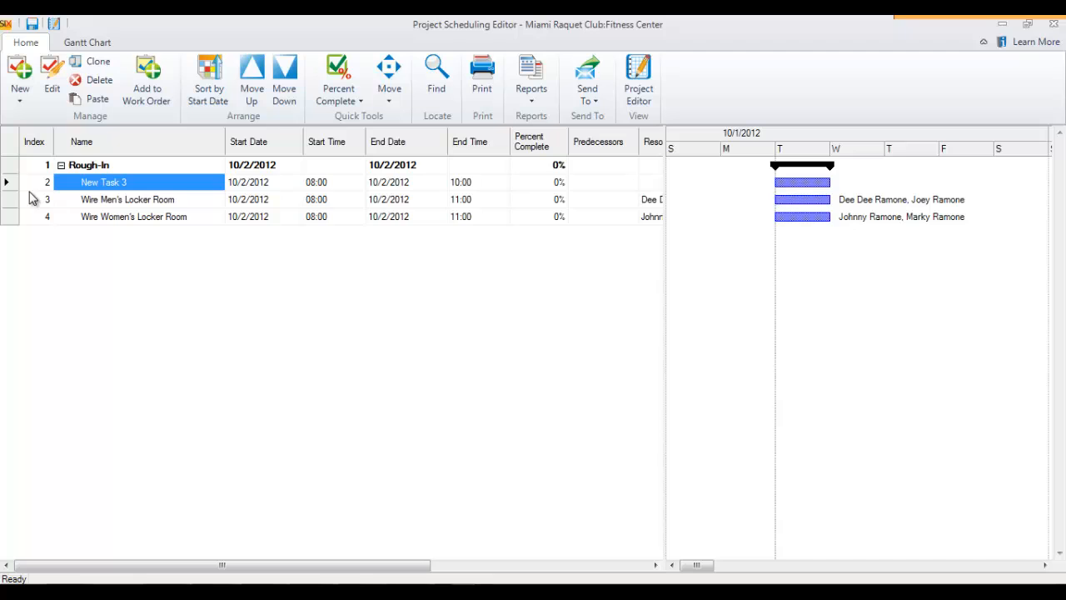
pyautogui.moveTo(92, 80)
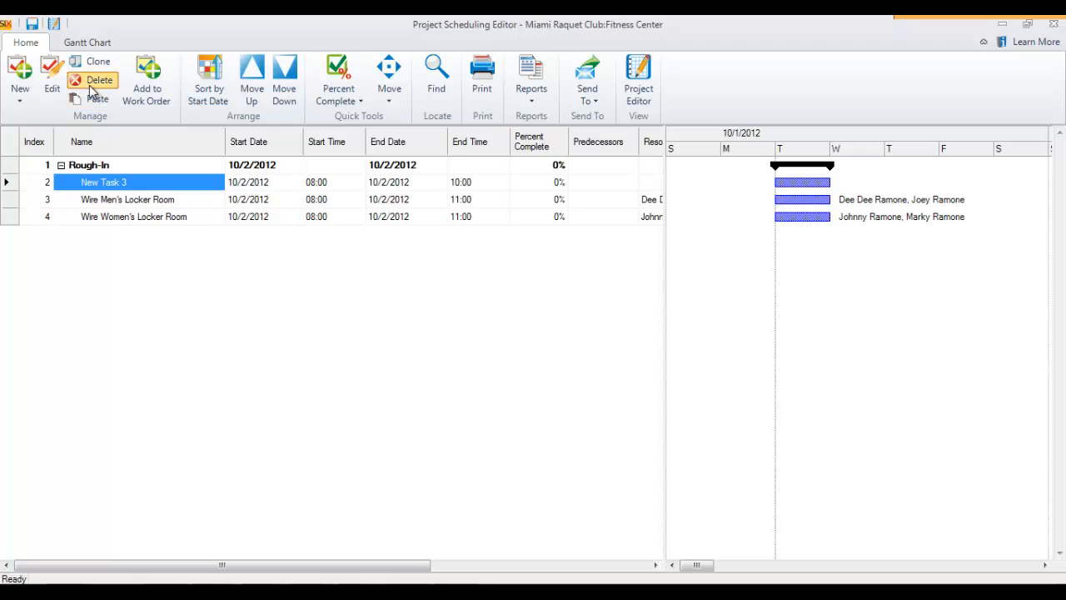
pyautogui.click(100, 73)
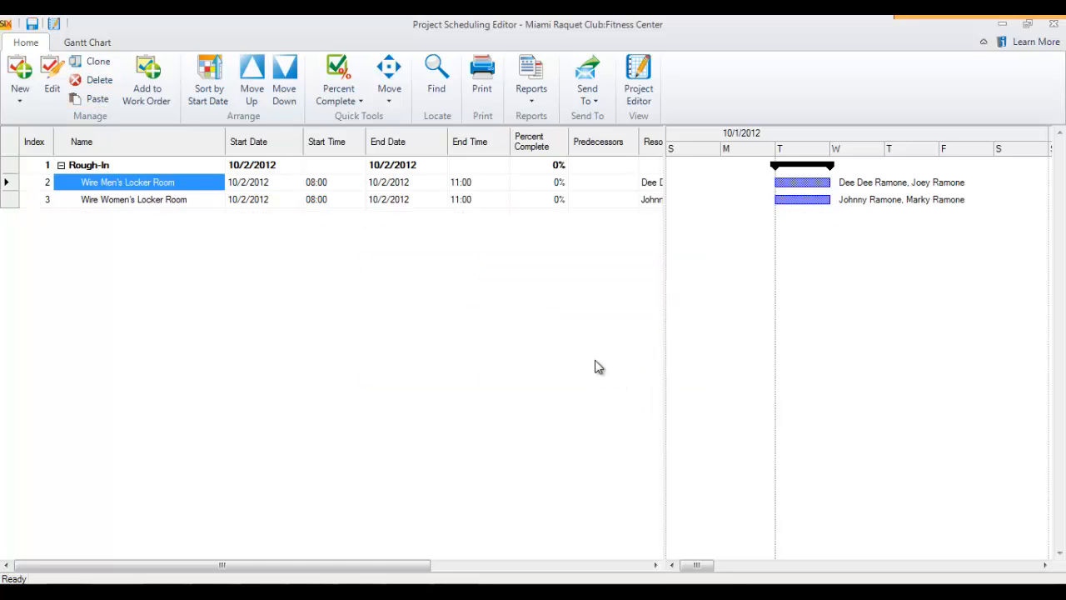
pyautogui.moveTo(326, 387)
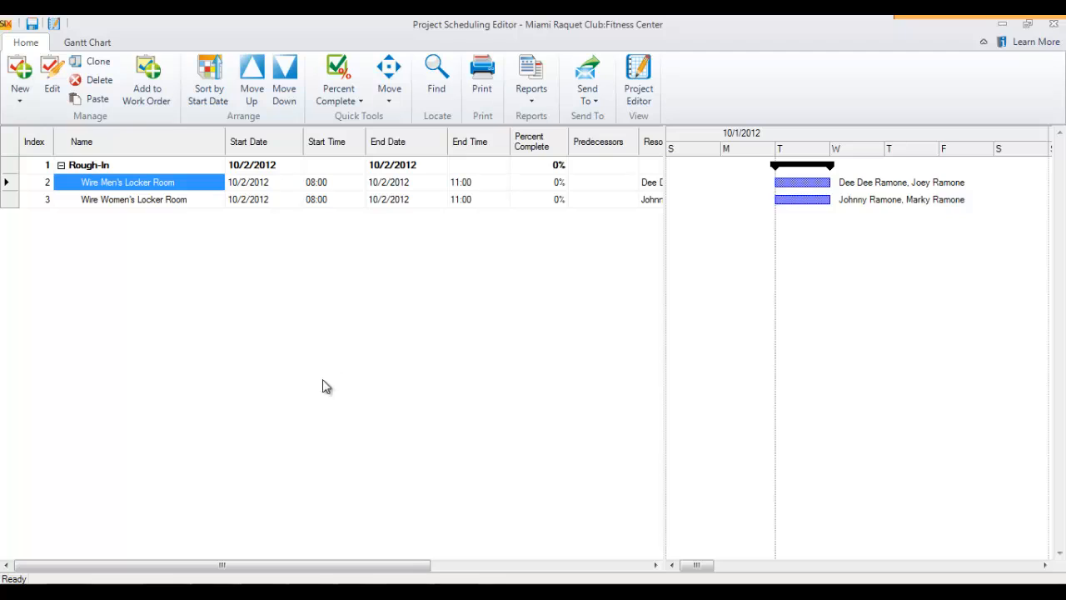
pyautogui.moveTo(120, 170)
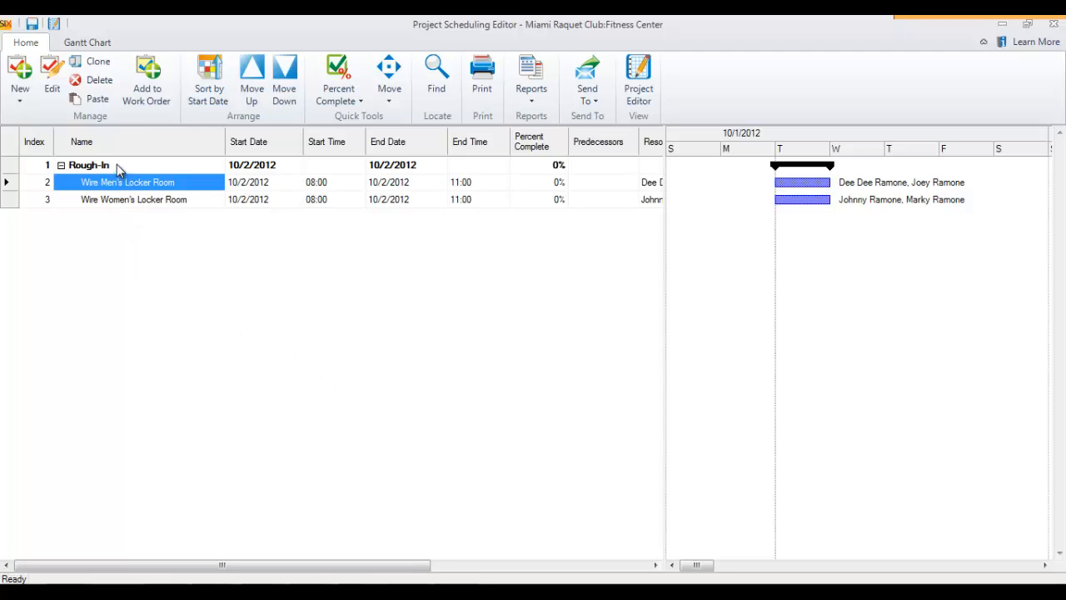
# - Run the Standard Reports Work Order Detail report on the Rough-In work order
pyautogui.click(90, 164)
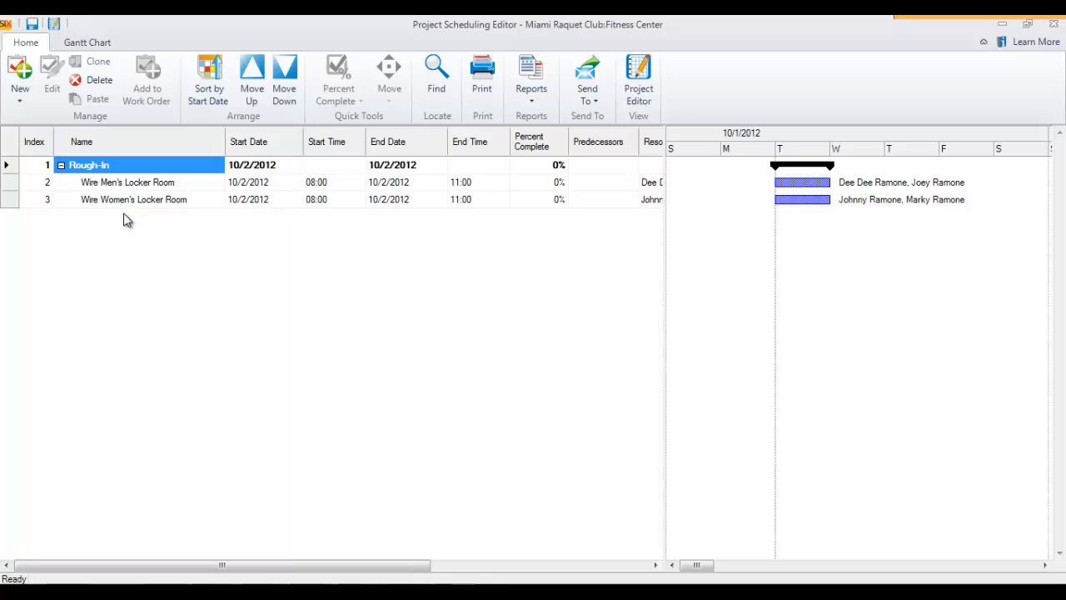
pyautogui.moveTo(123, 207)
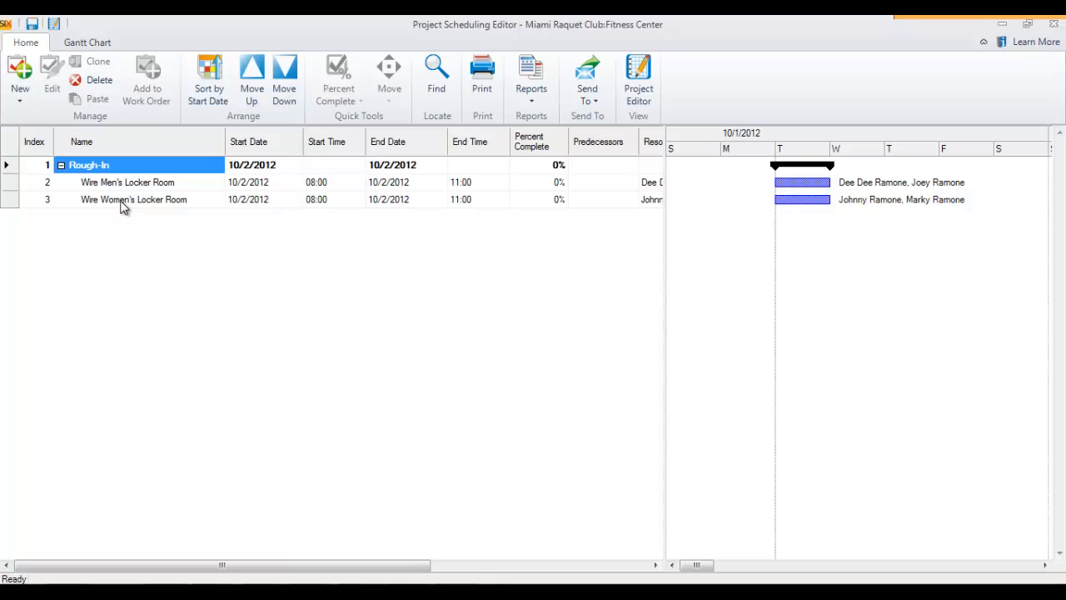
pyautogui.moveTo(15, 176)
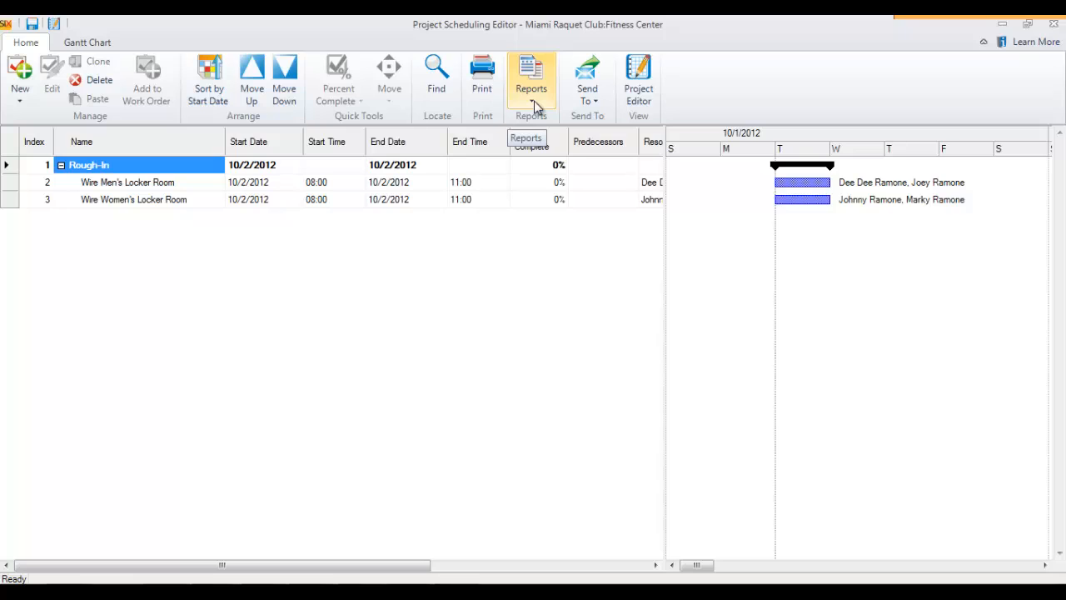
pyautogui.click(532, 75)
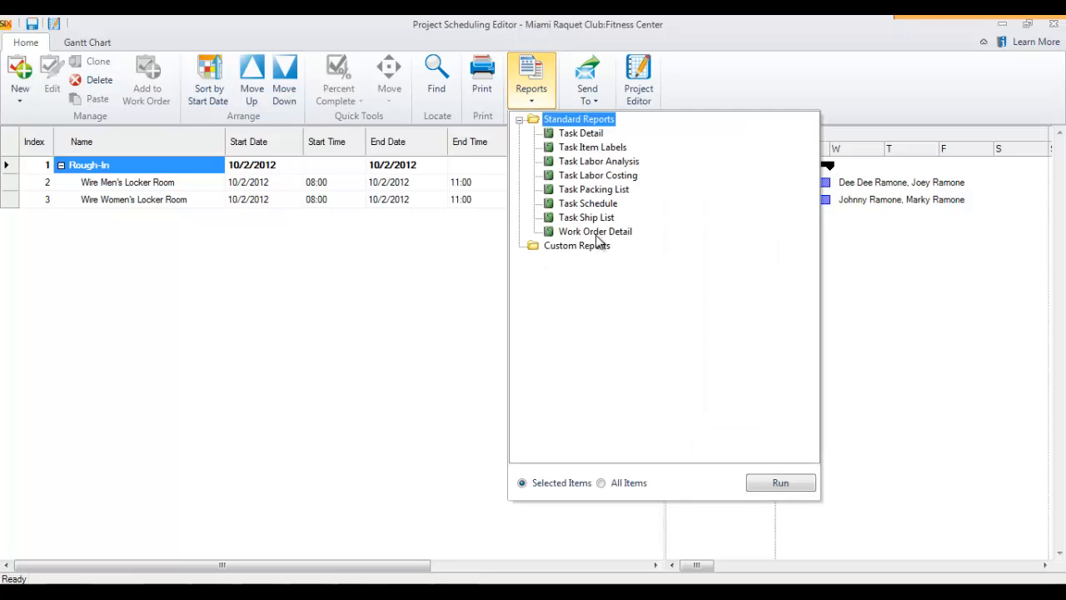
pyautogui.click(595, 230)
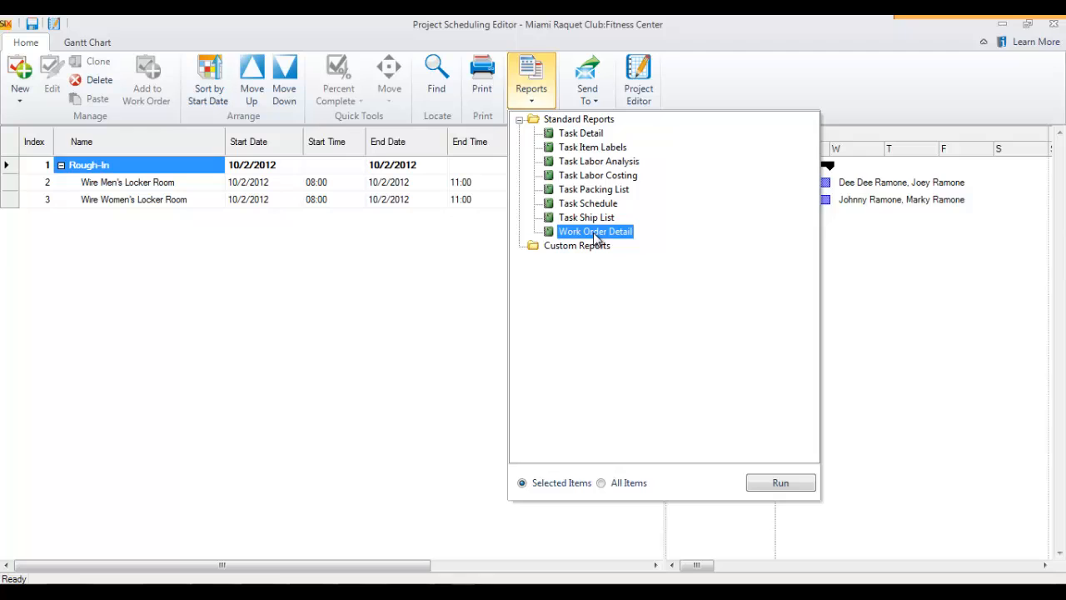
pyautogui.moveTo(383, 349)
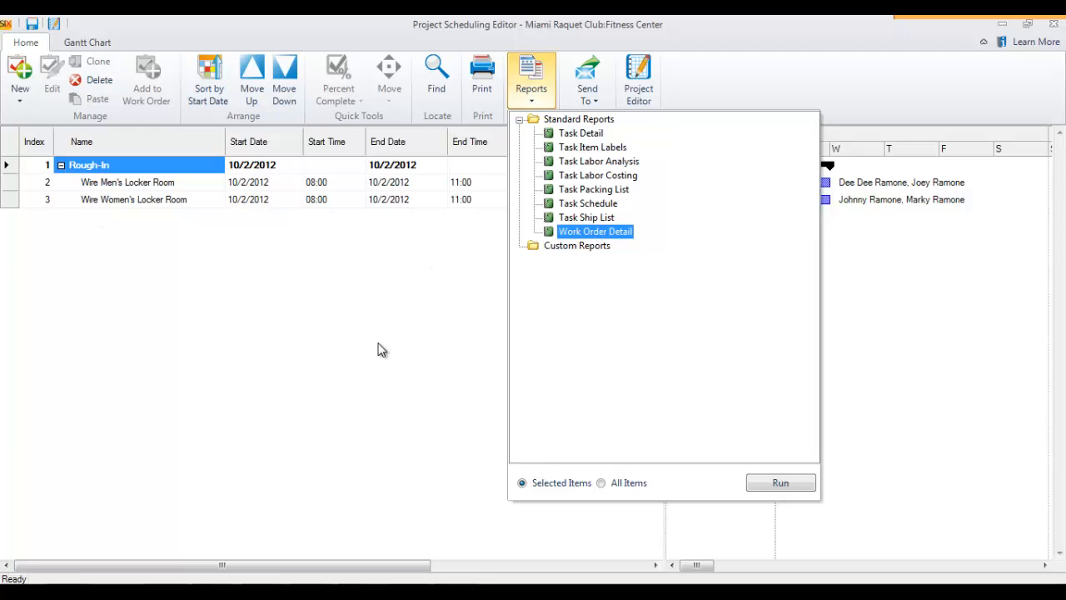
pyautogui.click(780, 483)
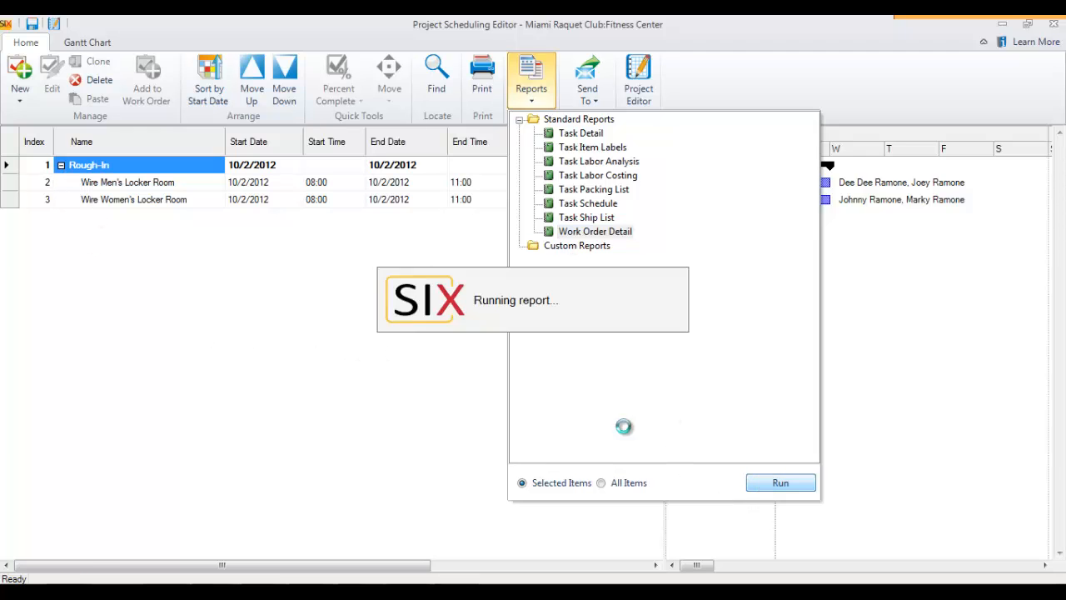
# - View the Rough-In report pages listing both locker room tasks and their items
pyautogui.click(779, 483)
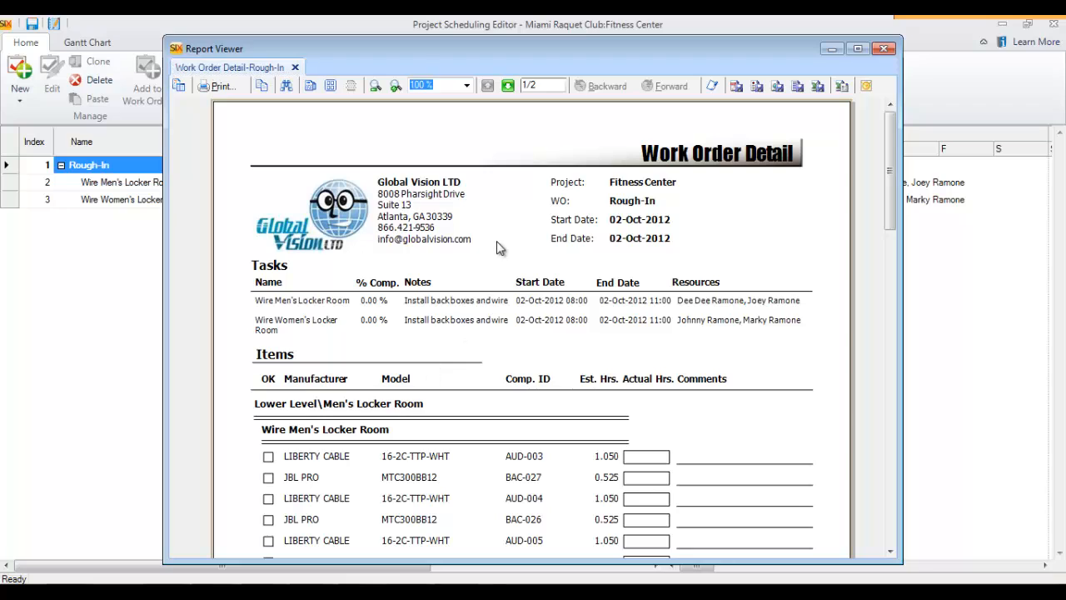
pyautogui.moveTo(298, 316)
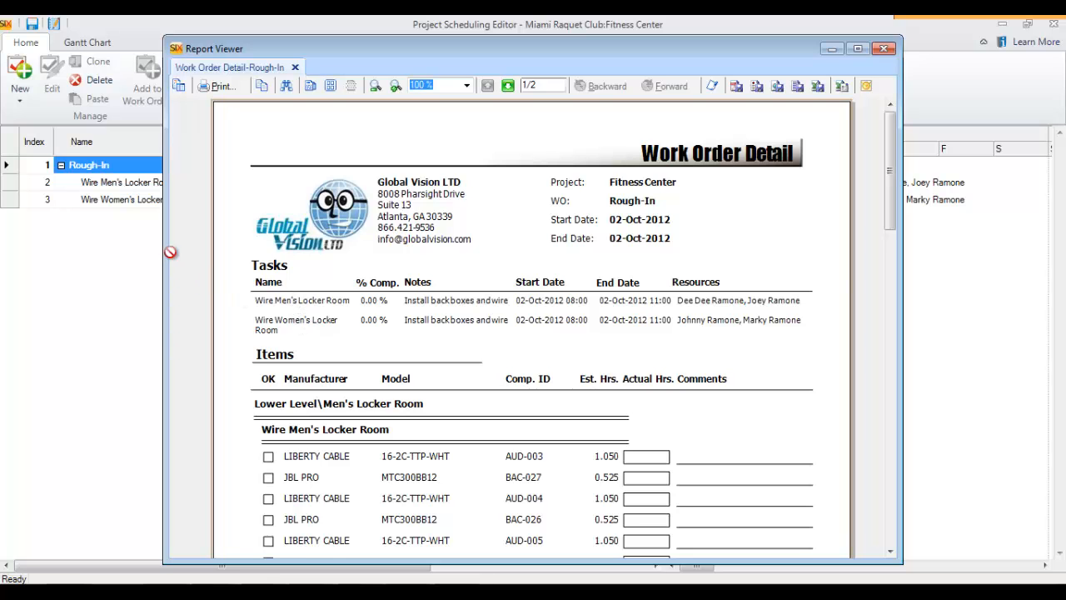
pyautogui.scroll(-3)
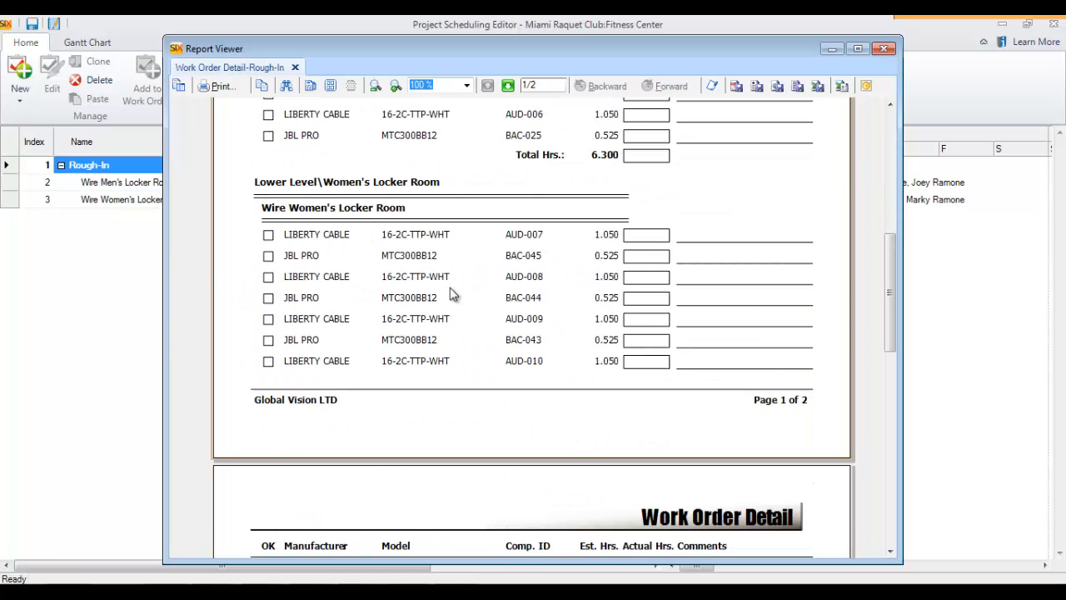